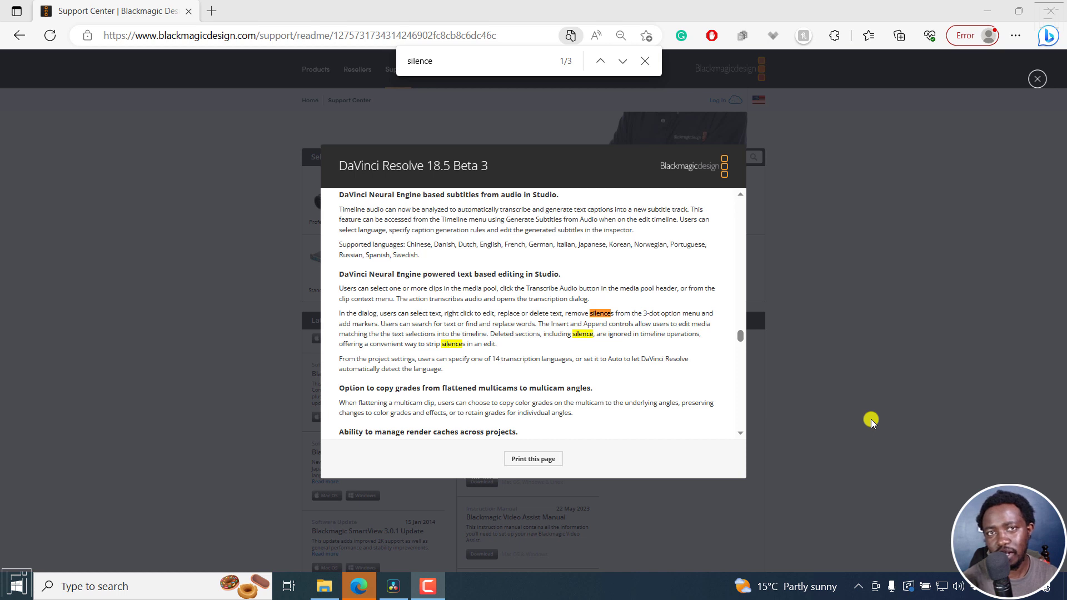
pyautogui.moveTo(445, 185)
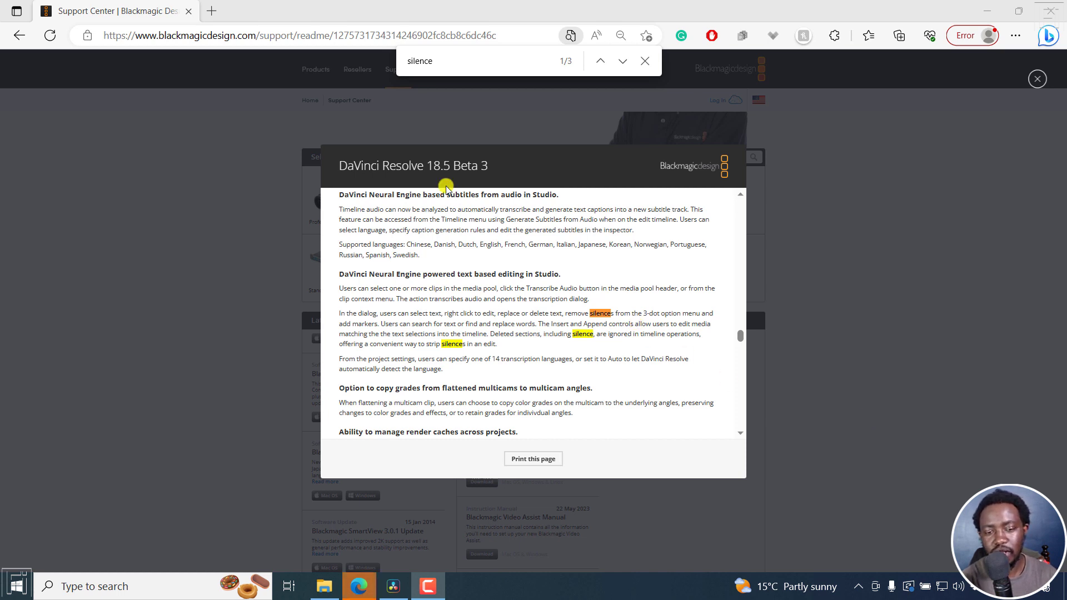
pyautogui.moveTo(454, 280)
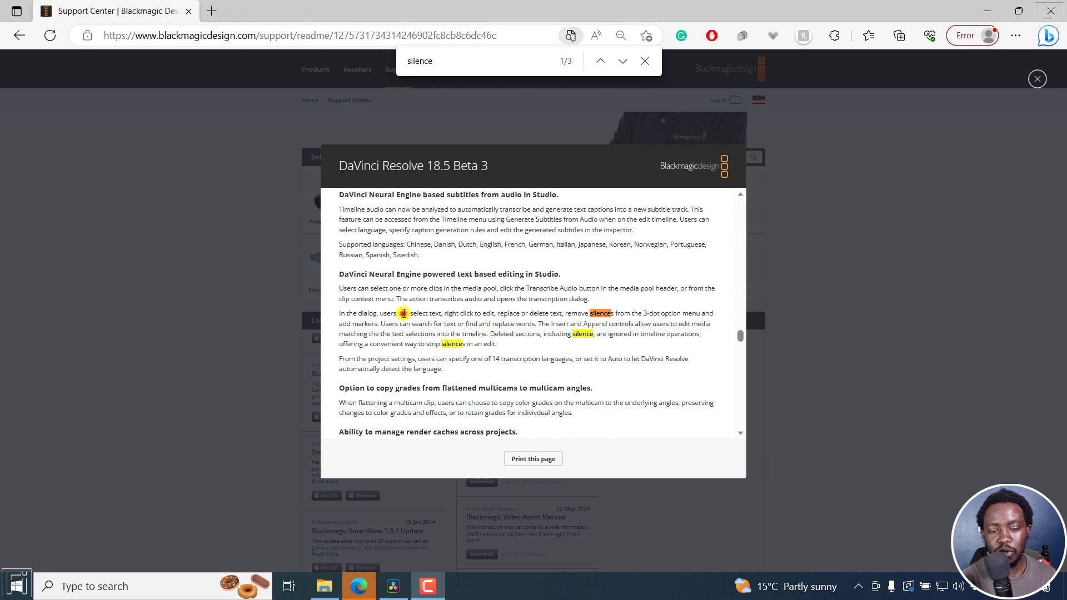
# Return to DaVinci Resolve and select the PXL_20230309_131039070.TS.mp4 clip to view its properties.
pyautogui.moveTo(401, 313); pyautogui.dragTo(498, 313)
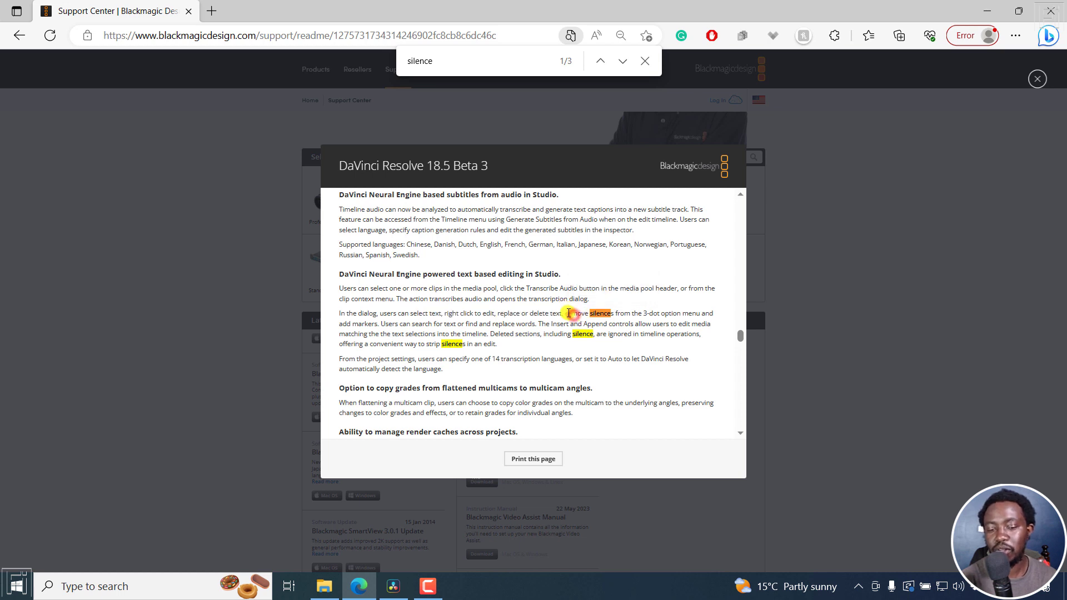
pyautogui.doubleClick(595, 313)
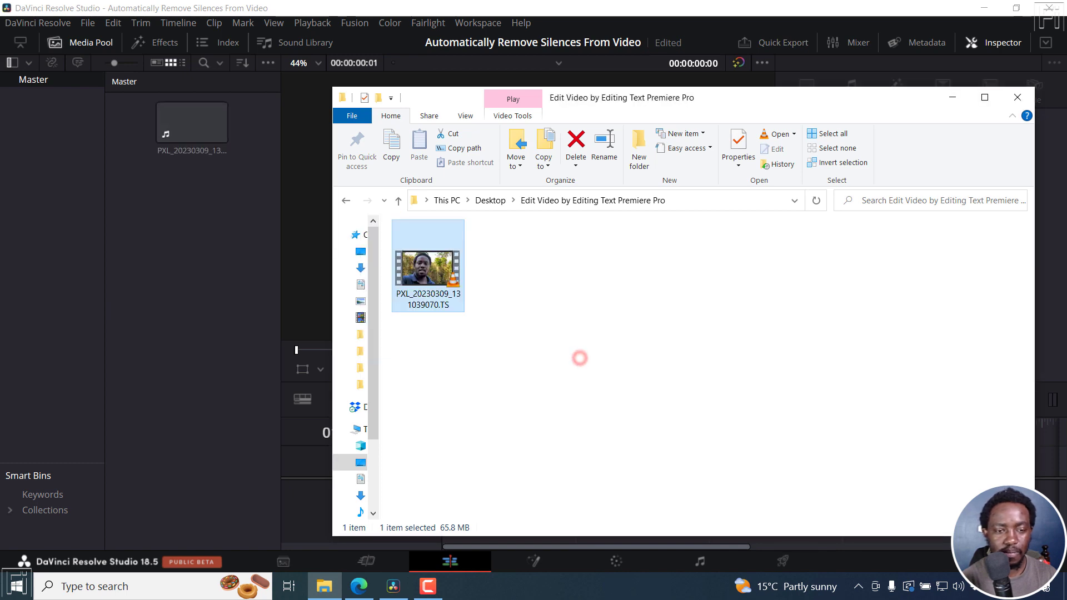
pyautogui.click(1017, 96)
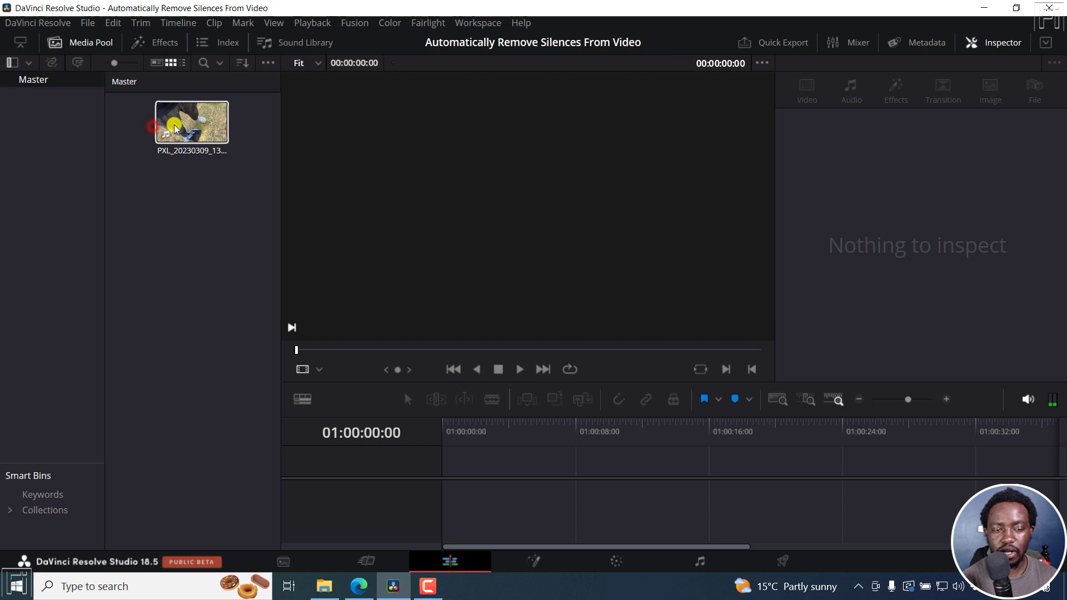
pyautogui.click(191, 122)
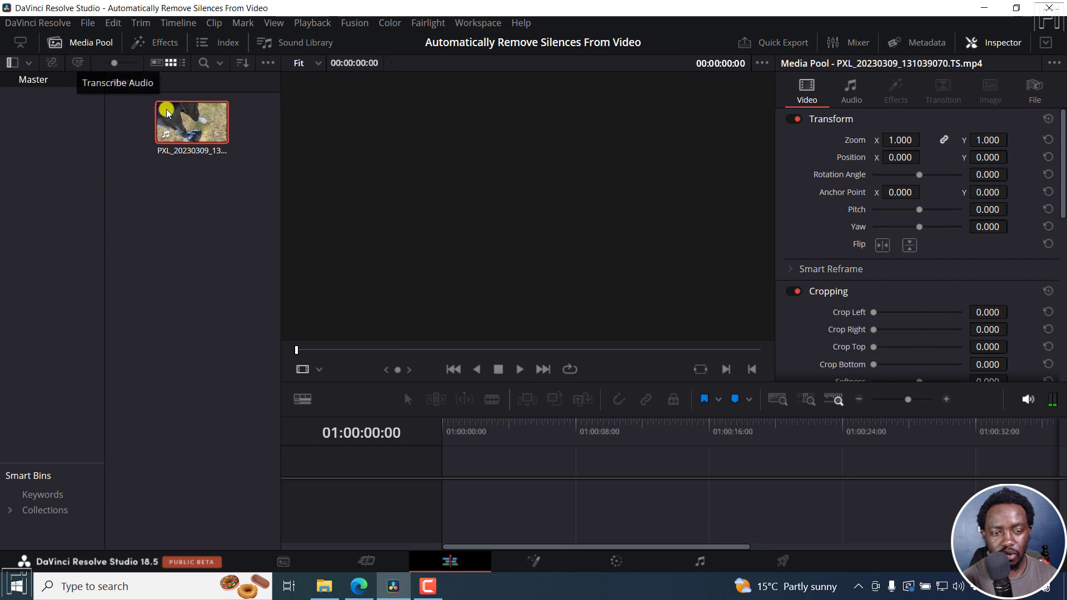
# Run Audio Transcription > Transcribe on the PXL clip.
pyautogui.rightClick(192, 121)
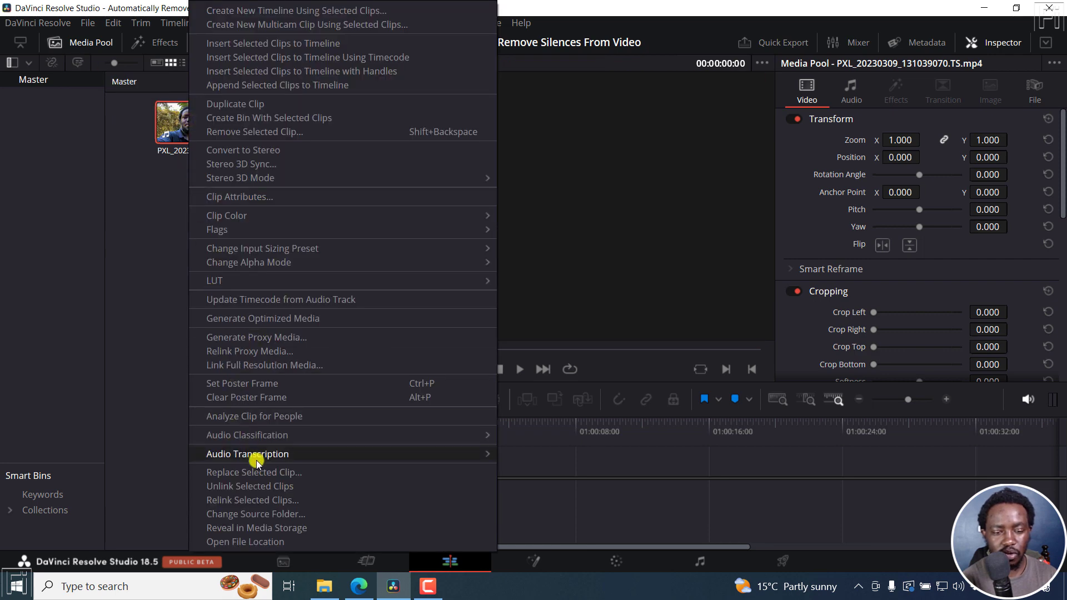
pyautogui.moveTo(256, 454)
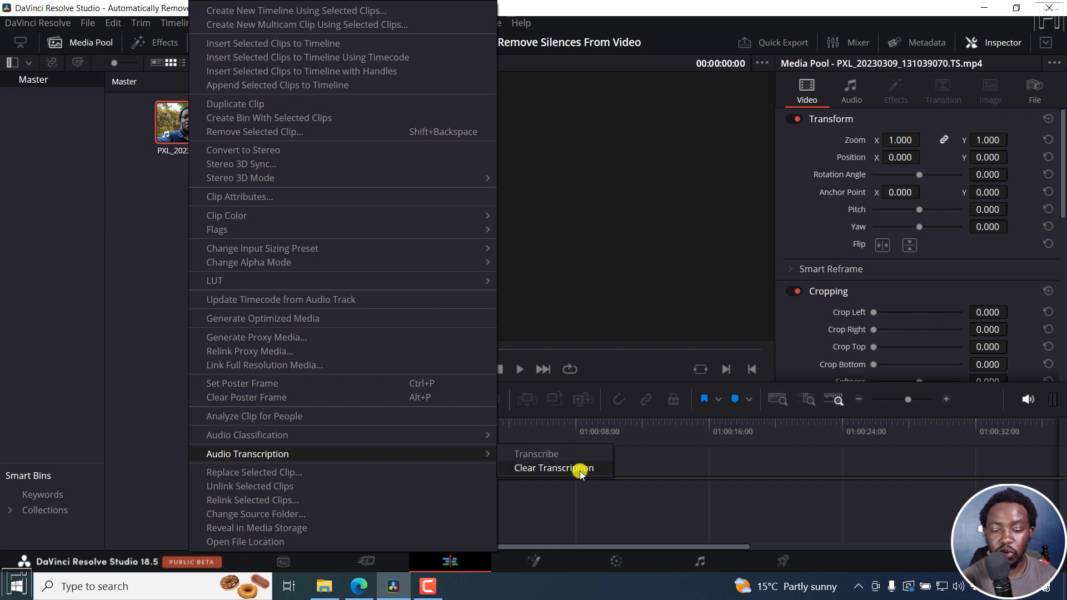
pyautogui.moveTo(544, 458)
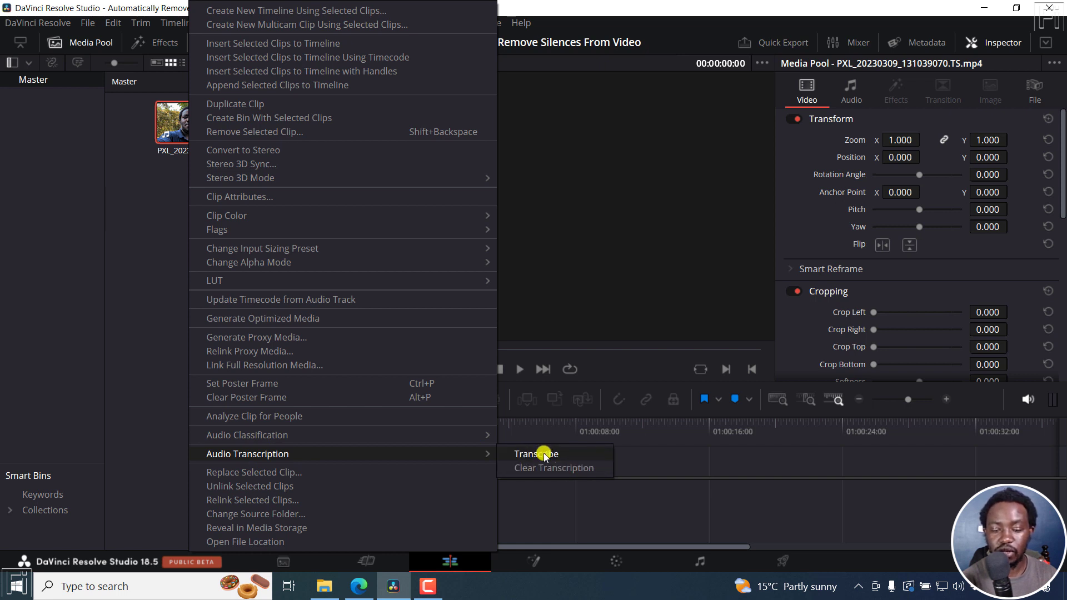
pyautogui.click(535, 454)
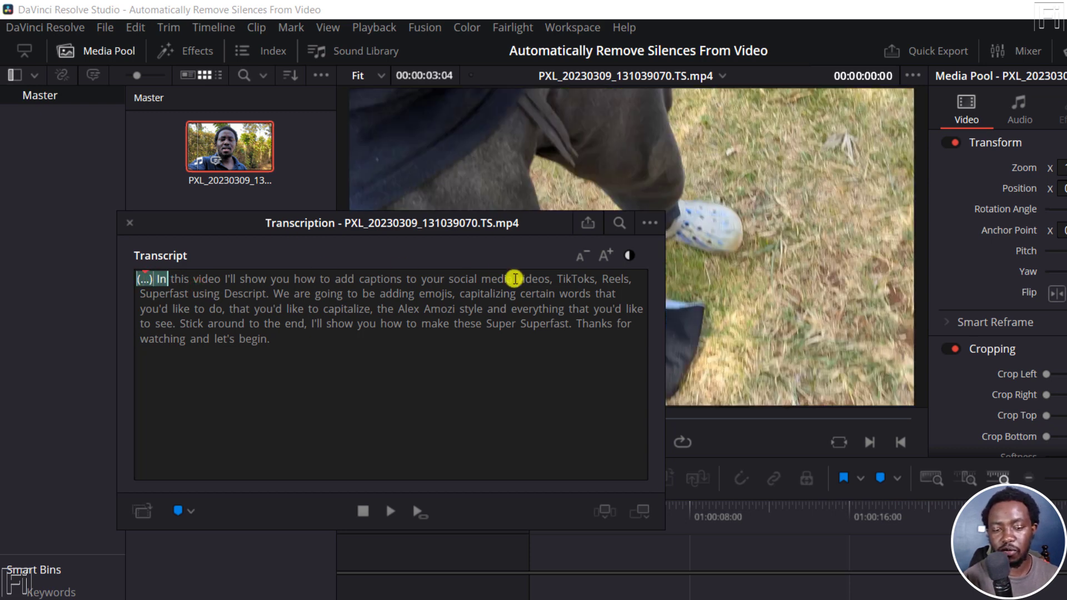
pyautogui.moveTo(644, 231)
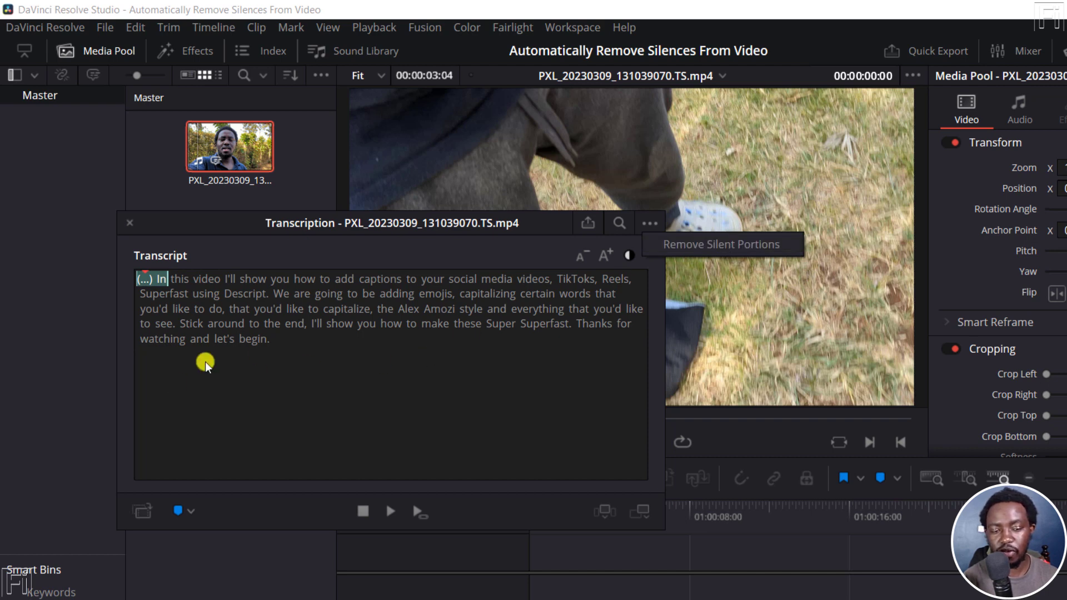
pyautogui.moveTo(705, 247)
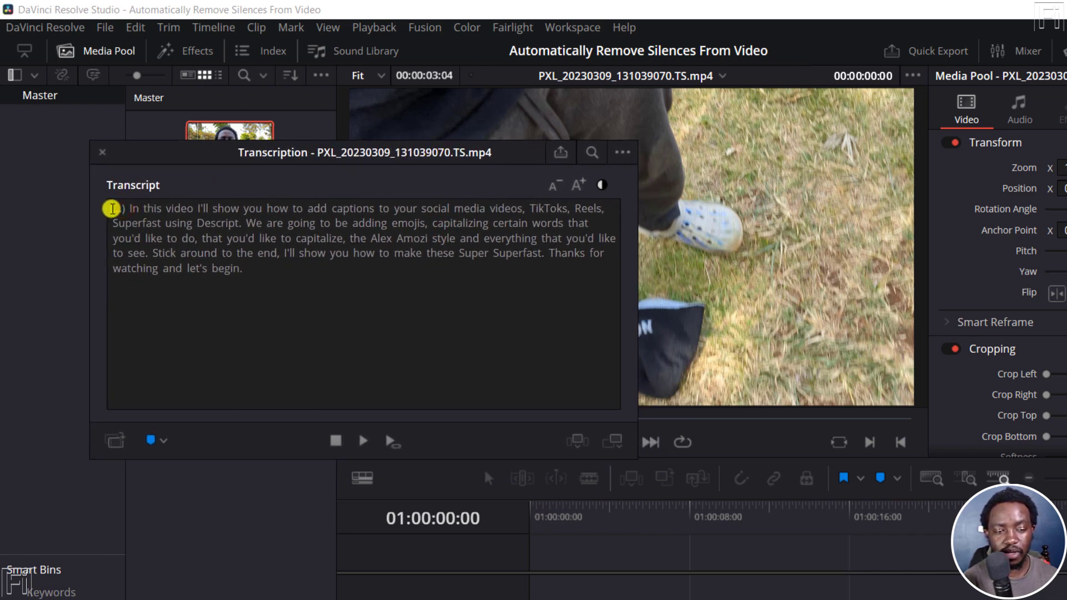
pyautogui.moveTo(618, 154)
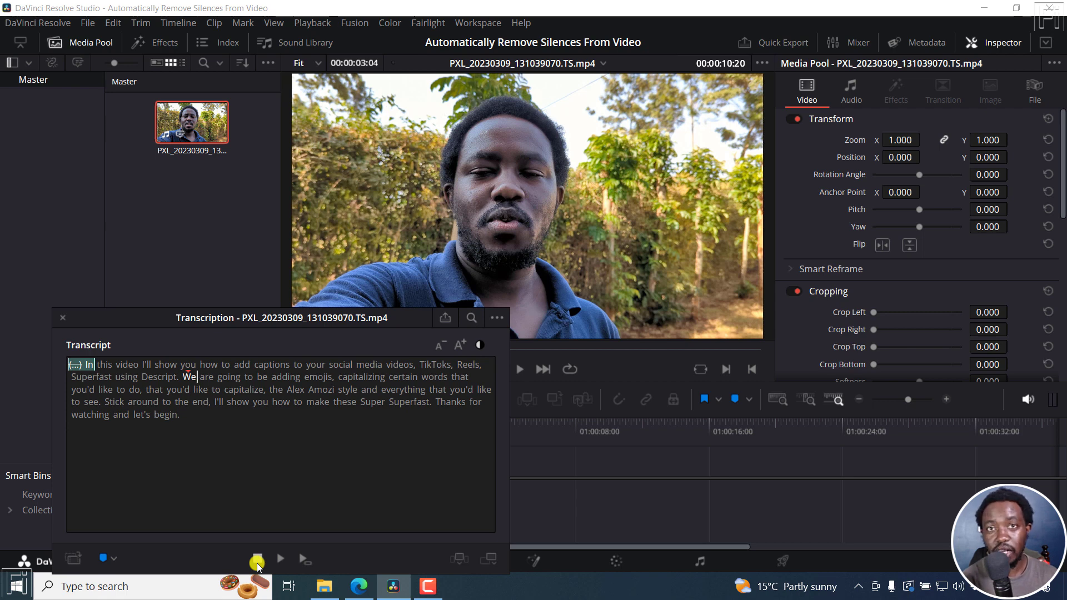
# Stop playback and replay the clip from the transcript.
pyautogui.click(257, 558)
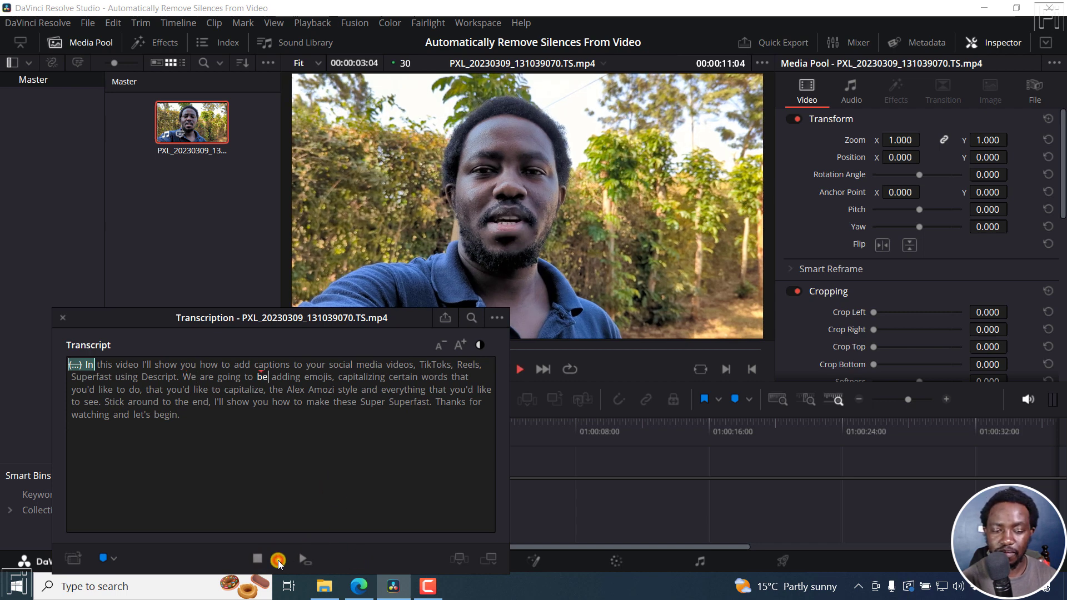
pyautogui.click(519, 369)
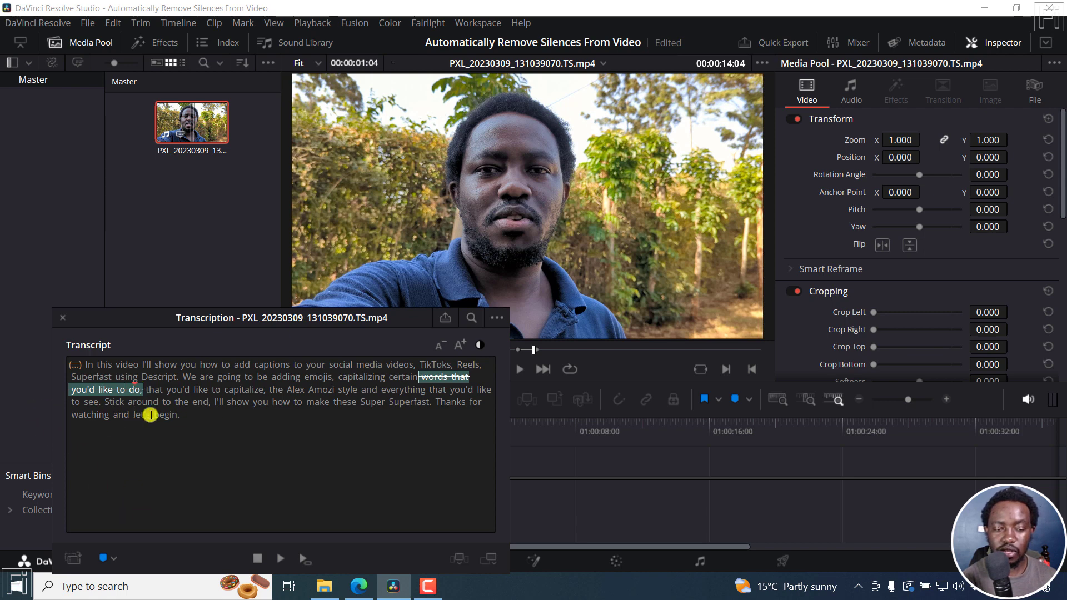
pyautogui.moveTo(264, 445)
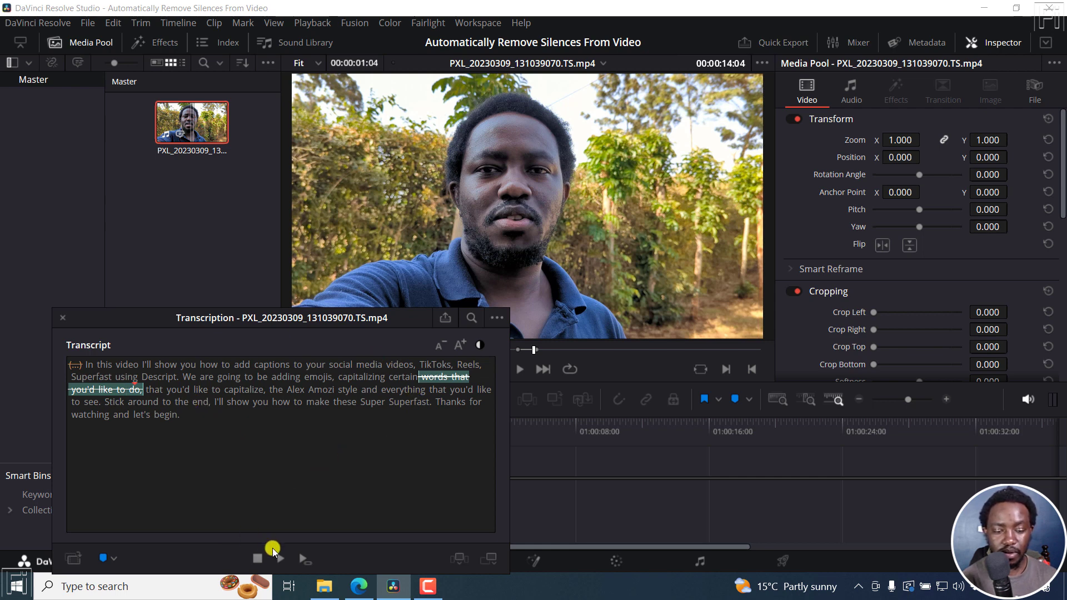
# Play the clip to check that "words that you'd like to do" is skipped.
pyautogui.click(519, 369)
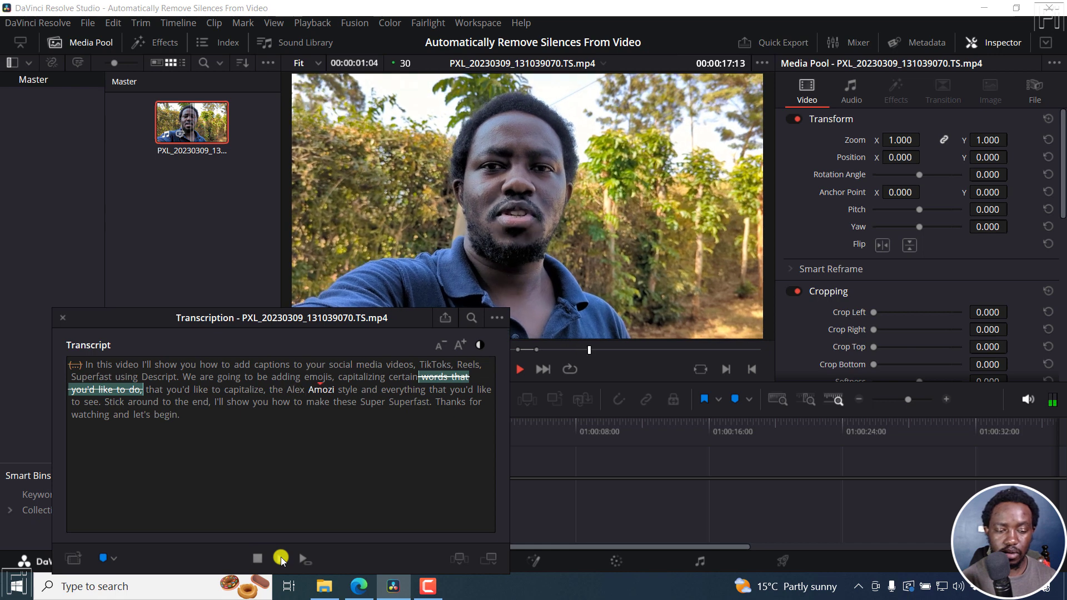
pyautogui.click(258, 559)
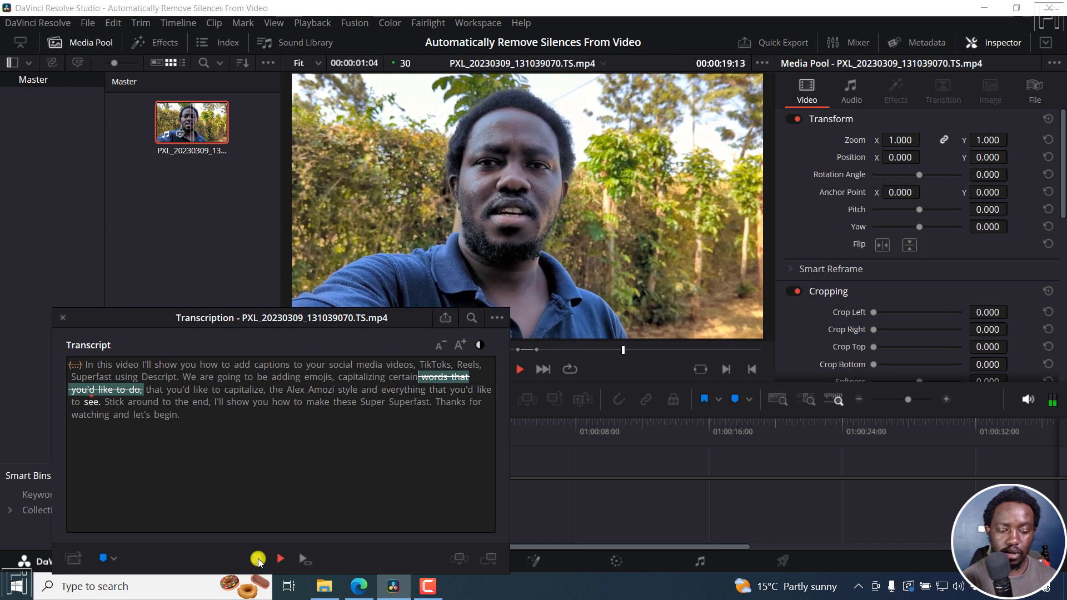
# Stop playback and change the name Alex Amozi to 'Alex Harmozi' in the transcript.
pyautogui.click(280, 559)
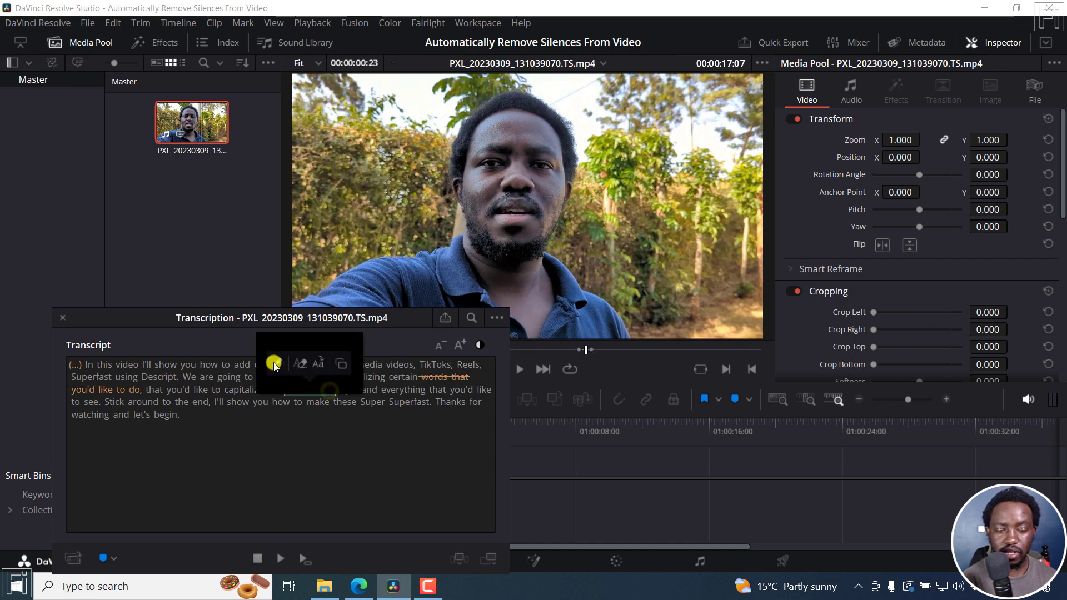
pyautogui.moveTo(278, 363)
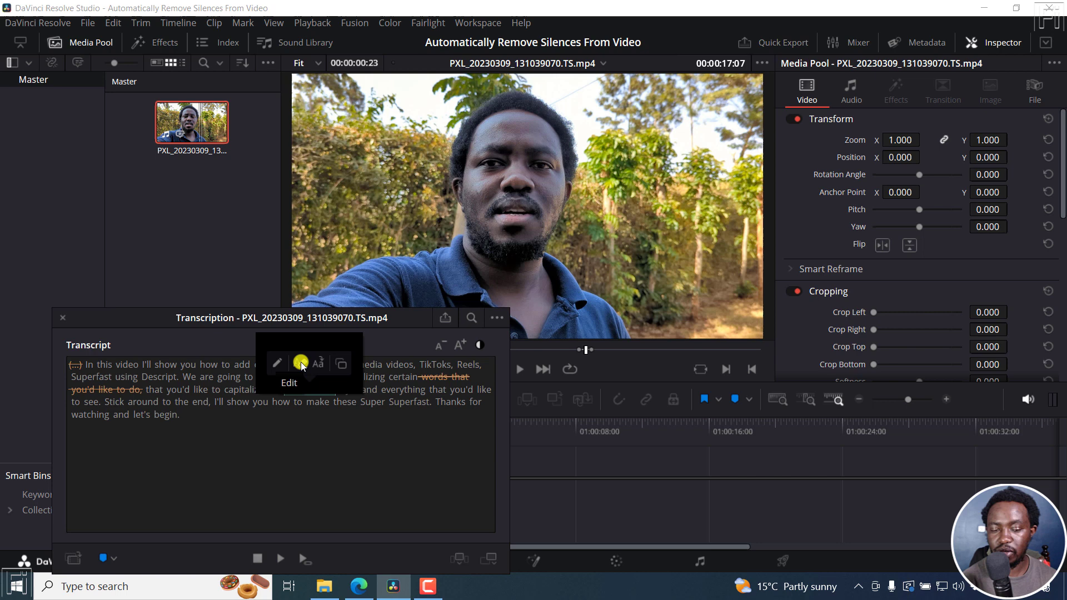
pyautogui.moveTo(321, 364)
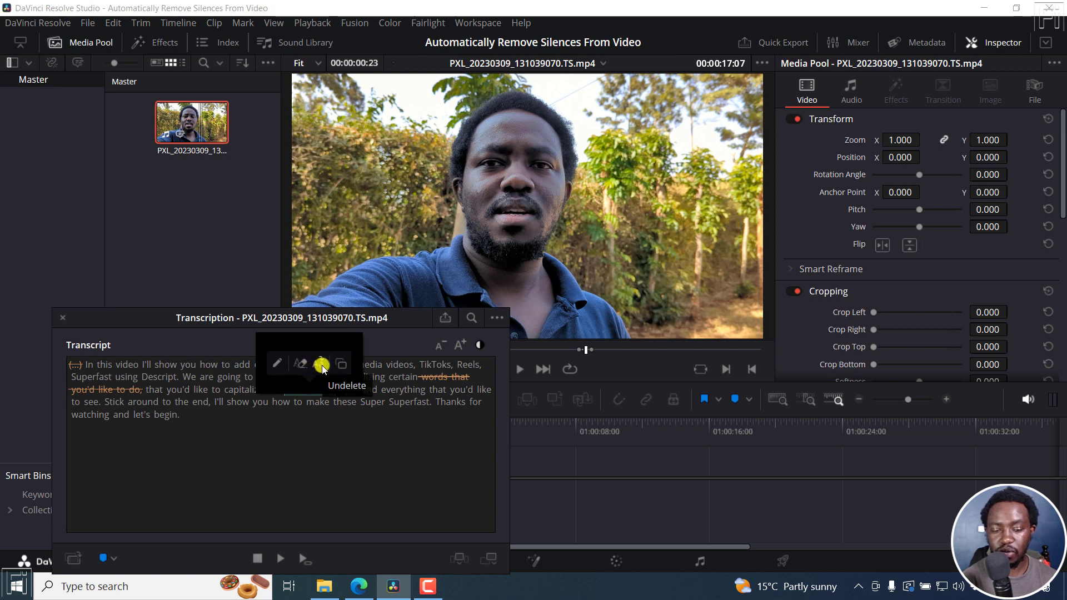
pyautogui.moveTo(330, 366)
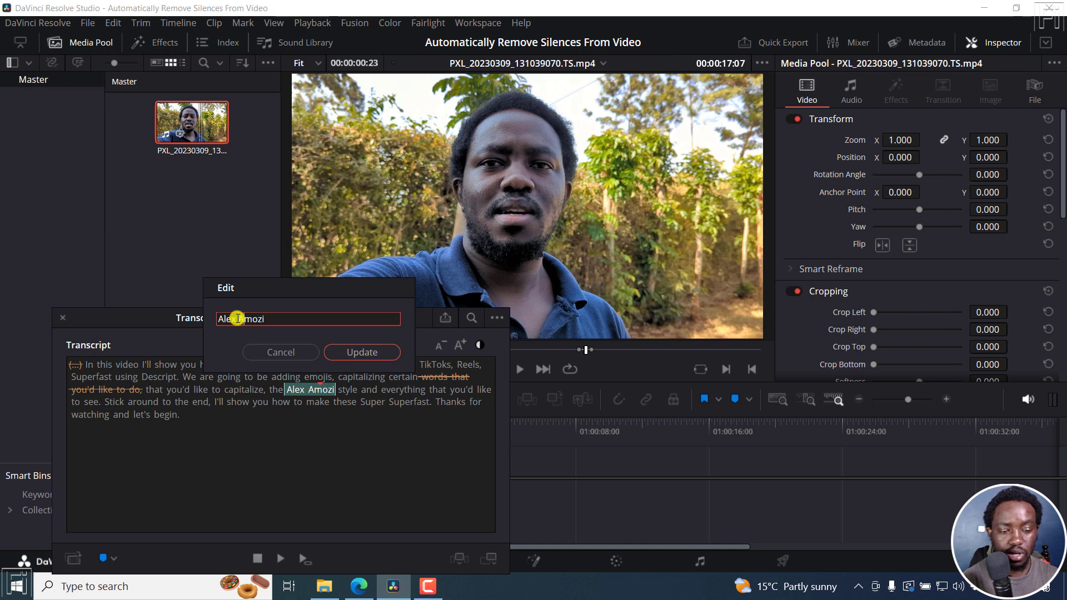
pyautogui.write('Alex Harmozi')
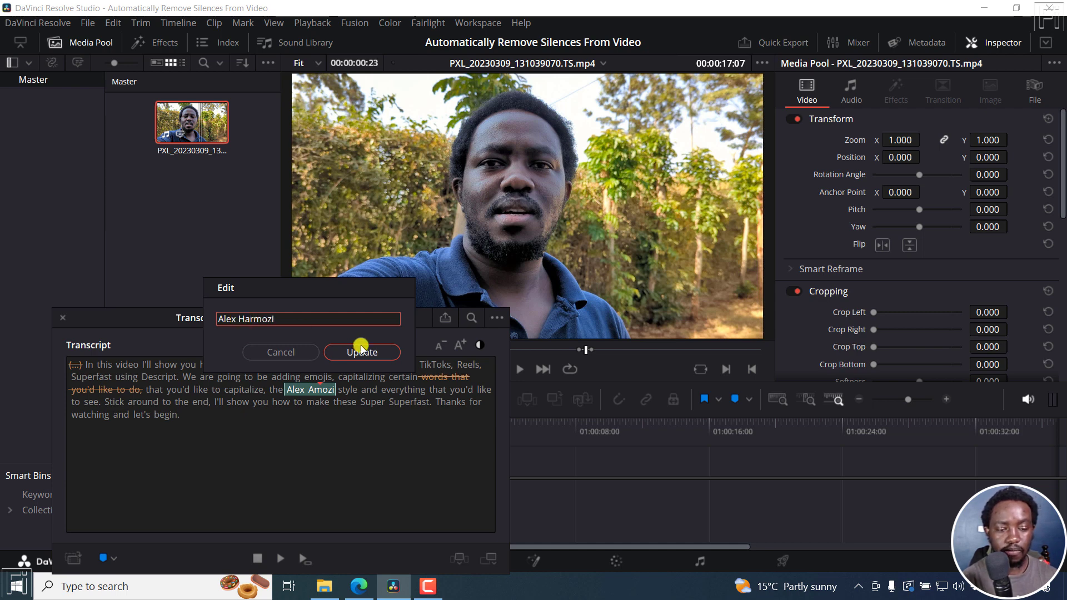
pyautogui.click(362, 353)
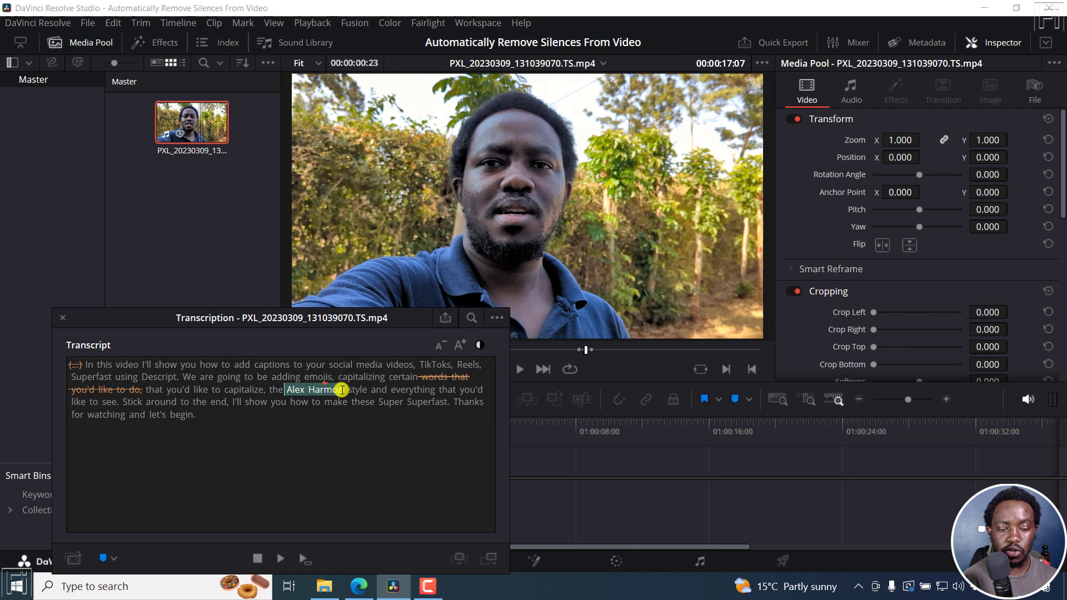
# Play back the clip to hear the corrected name, then stop.
pyautogui.click(281, 559)
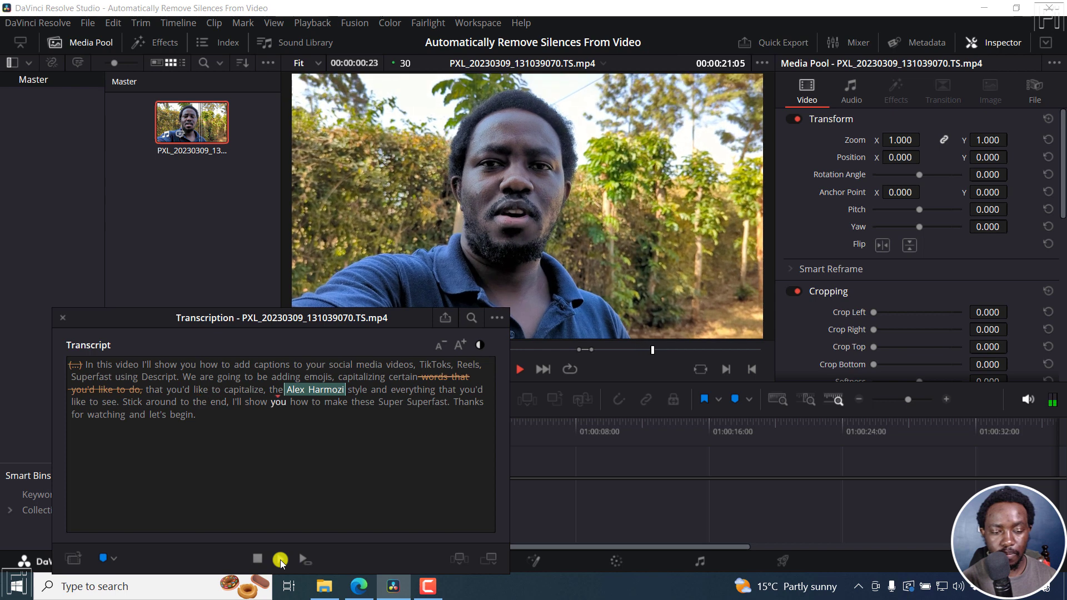
pyautogui.click(520, 369)
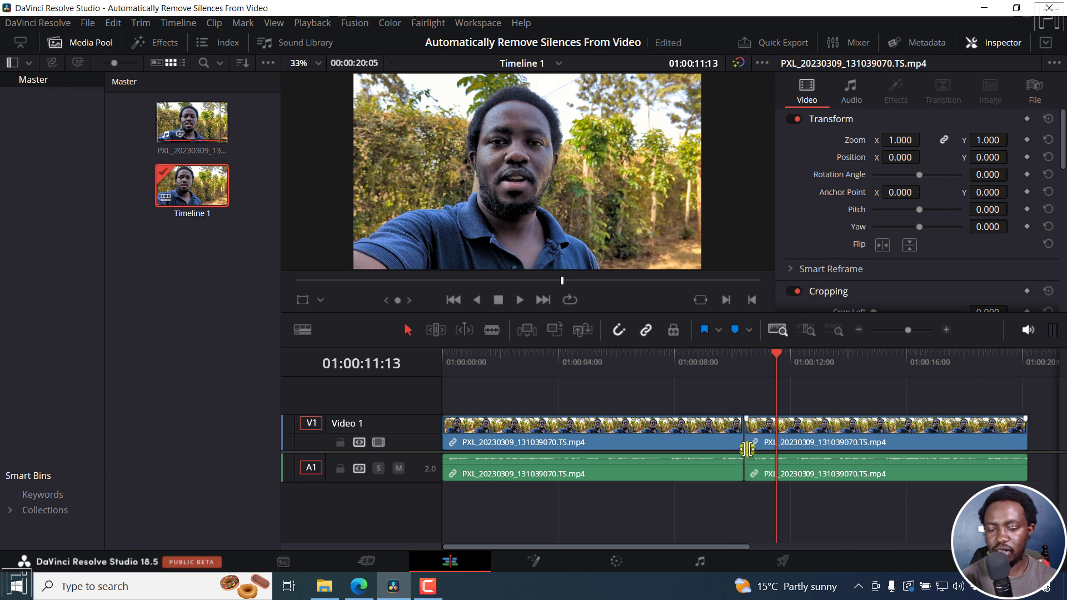
# Deselect the clips on Timeline 1 after appending the edited transcript clips.
pyautogui.click(520, 300)
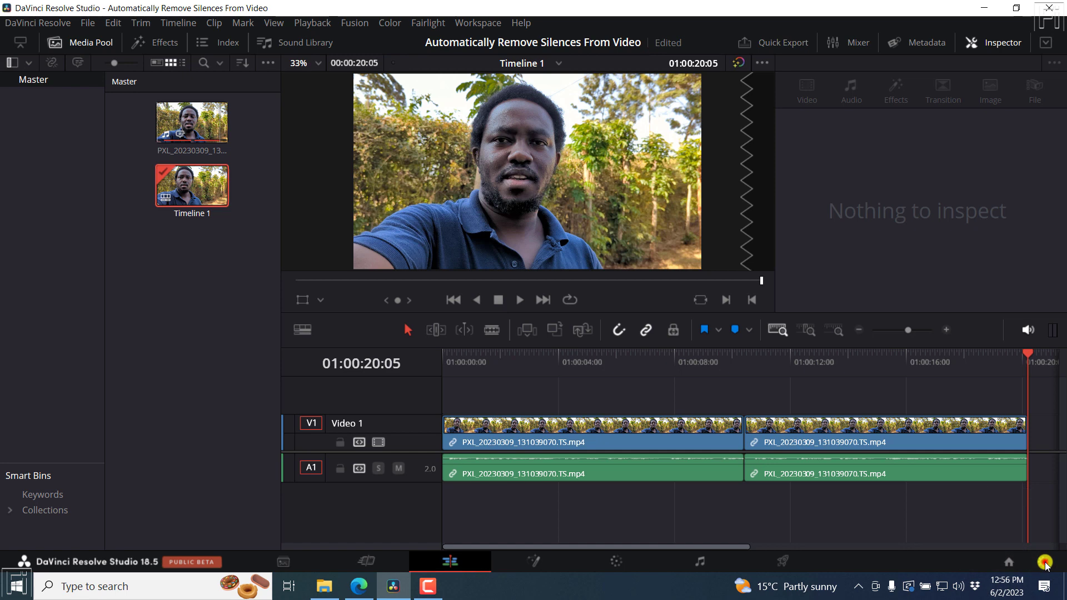
pyautogui.click(1042, 563)
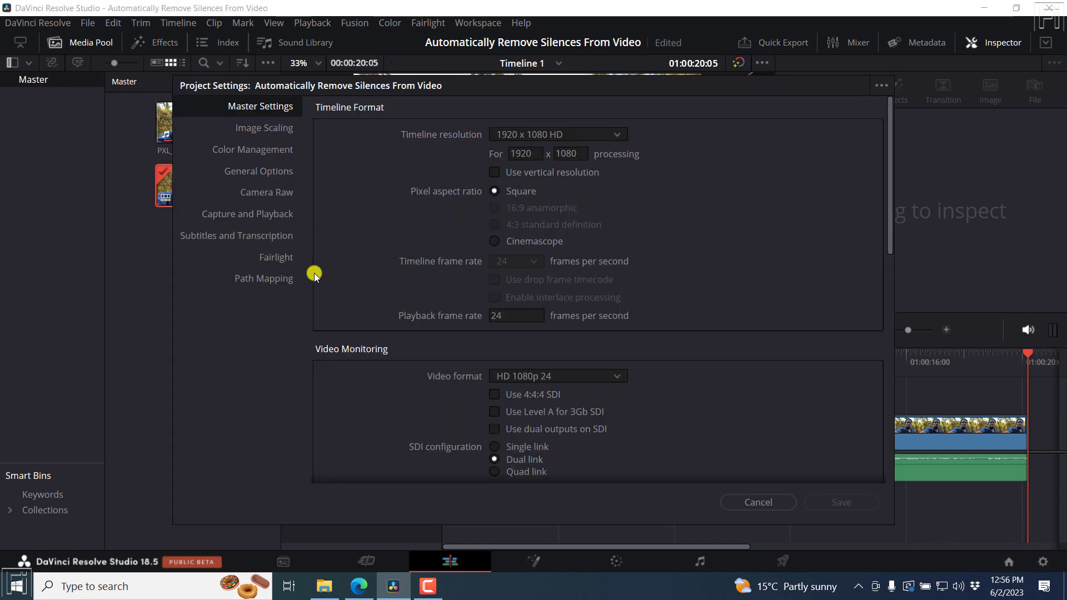
pyautogui.click(236, 235)
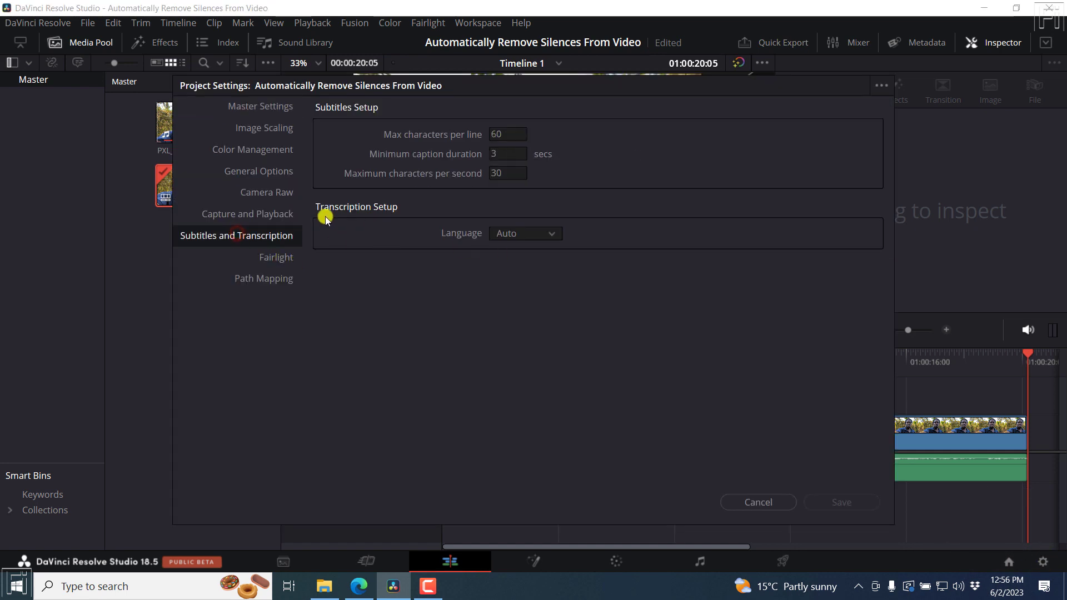
pyautogui.moveTo(553, 234)
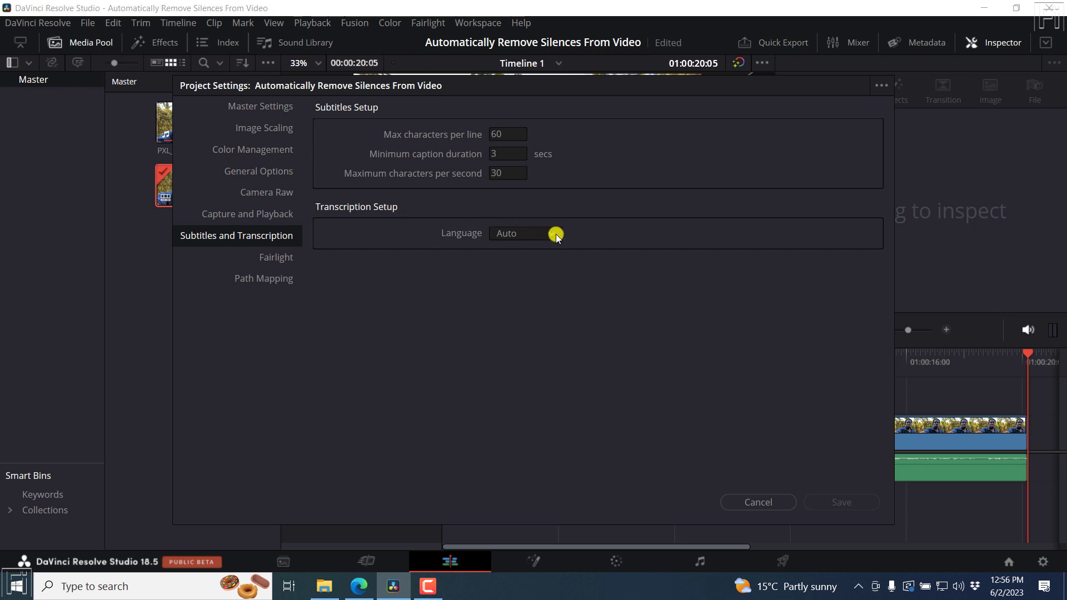
pyautogui.click(546, 233)
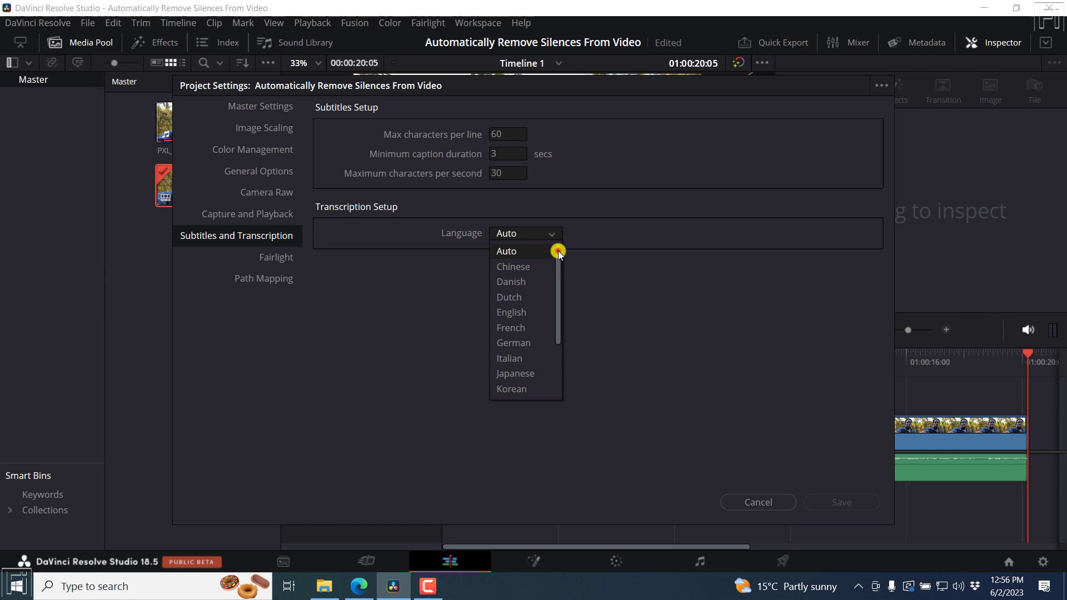
pyautogui.moveTo(562, 253)
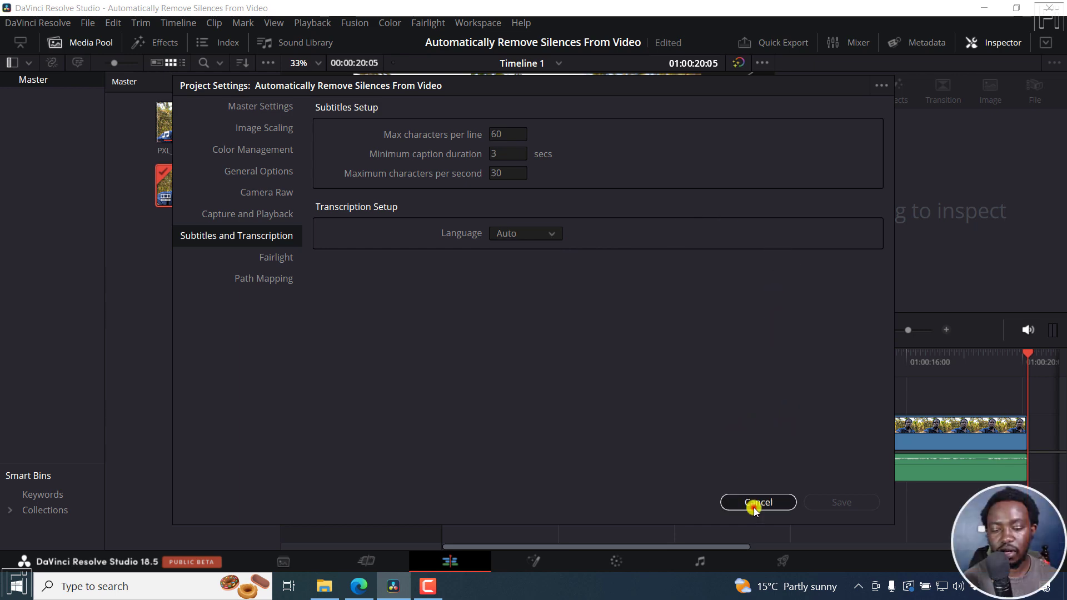
pyautogui.click(758, 502)
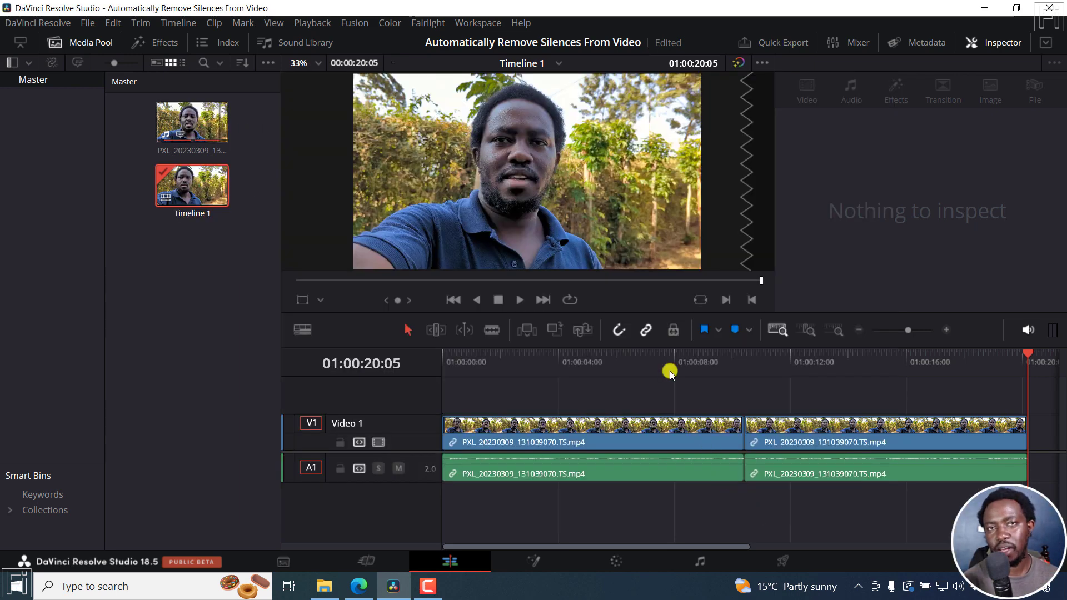